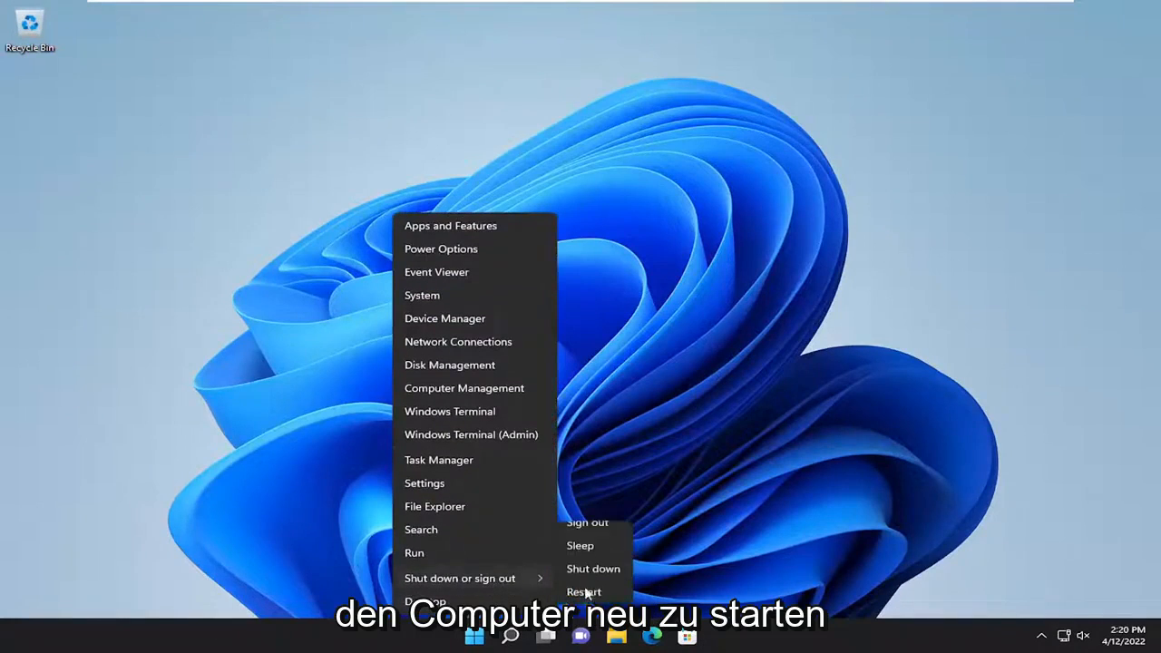
- Restart the computer via Shut down or sign out > Restart
left_click(587, 591)
type("troubleshoot settings")
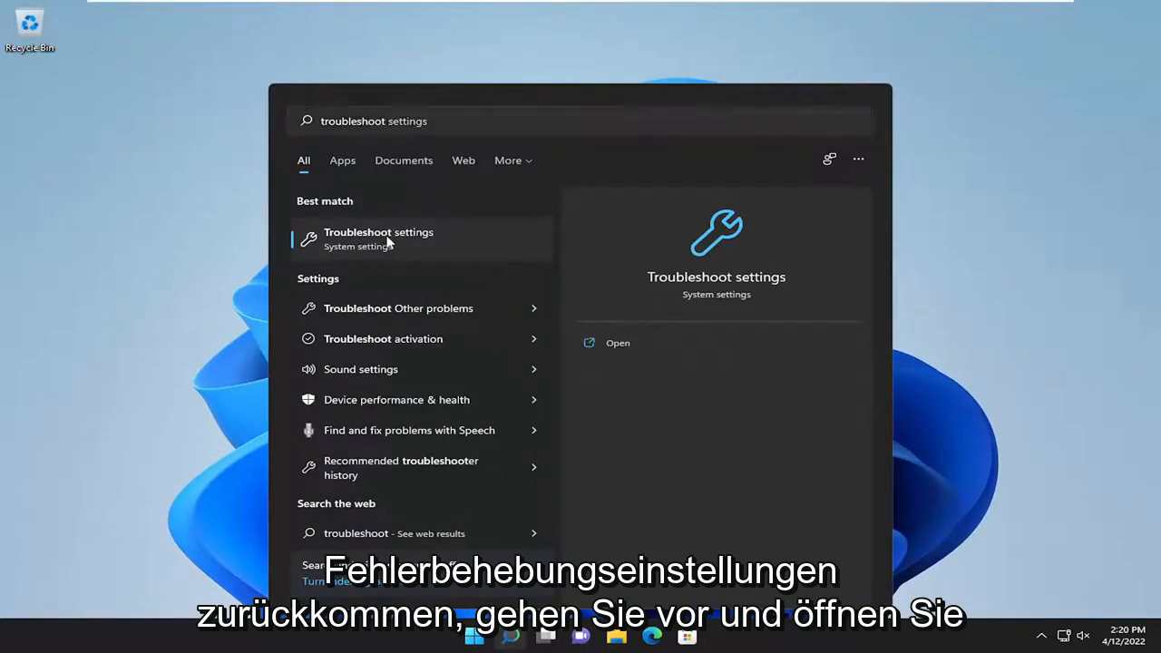
- Run the Recording Audio troubleshooter from Other troubleshooters, then close it and Settings
left_click(379, 238)
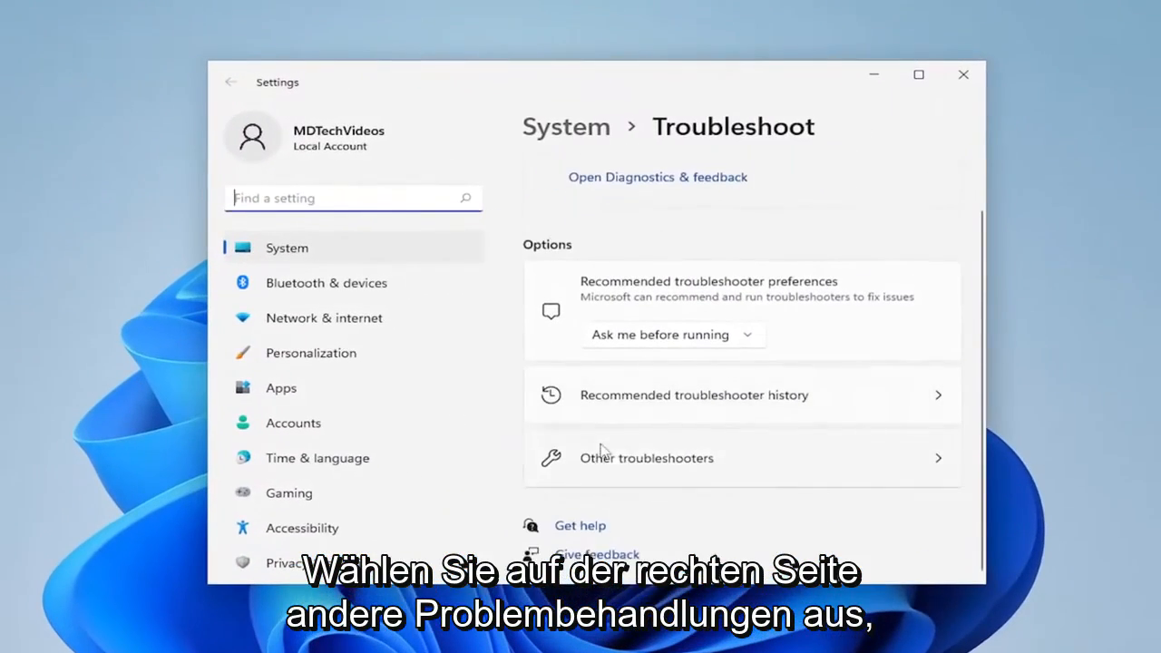
left_click(646, 458)
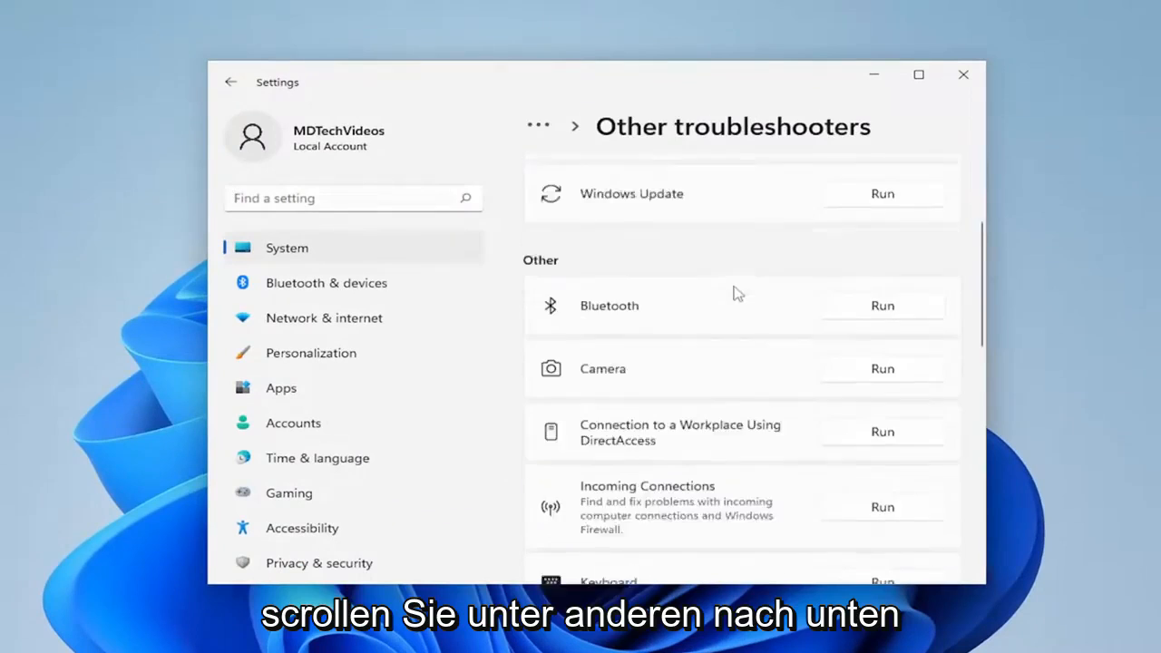
scroll("down", 3)
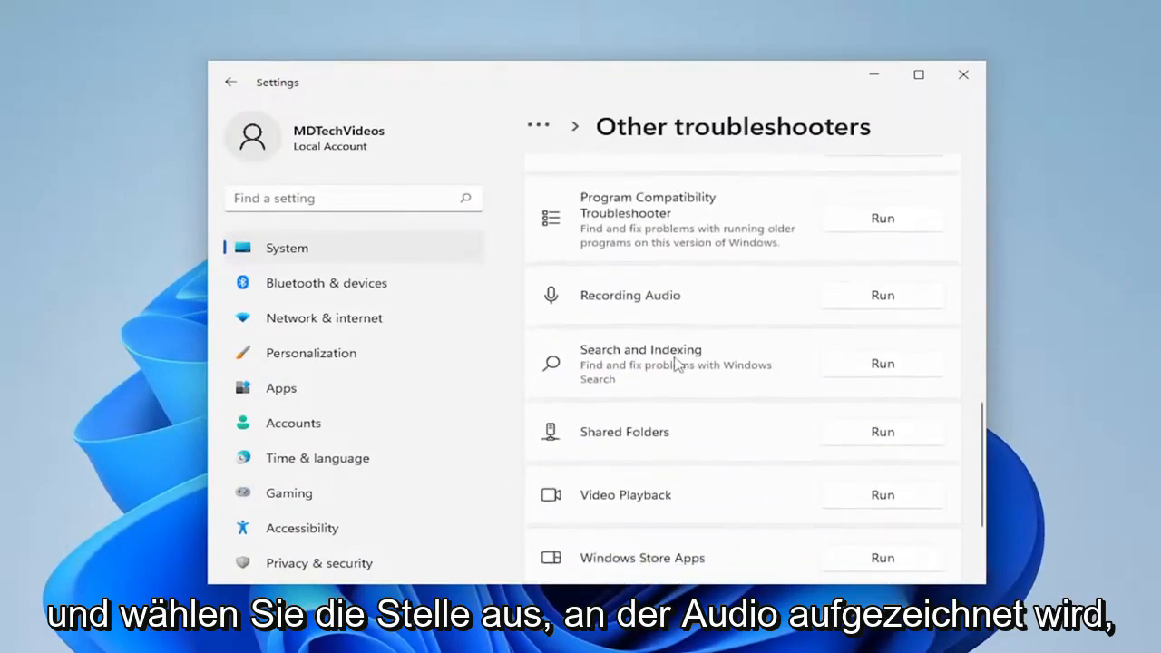
scroll("down", 3)
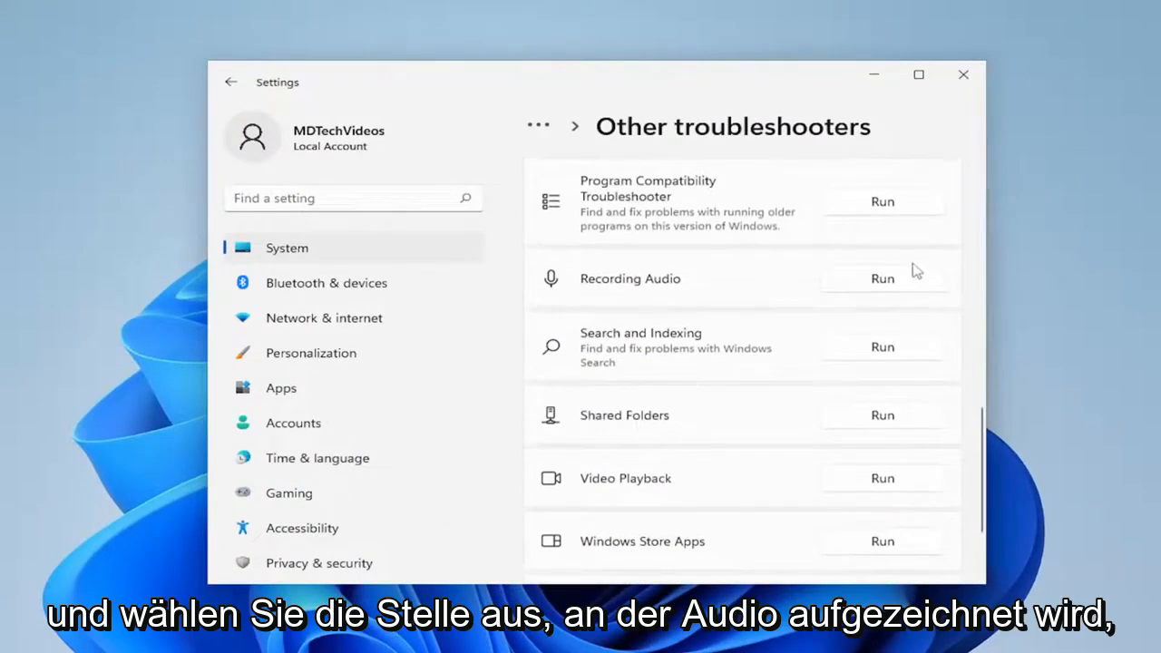
left_click(882, 278)
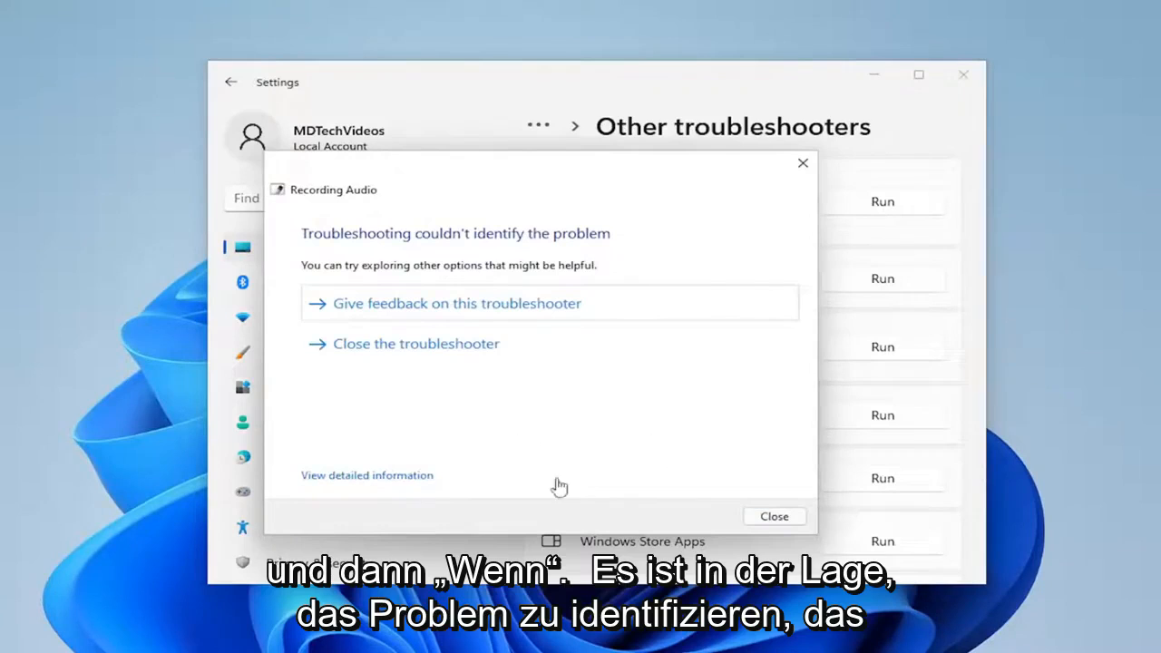
mouse_move(761, 517)
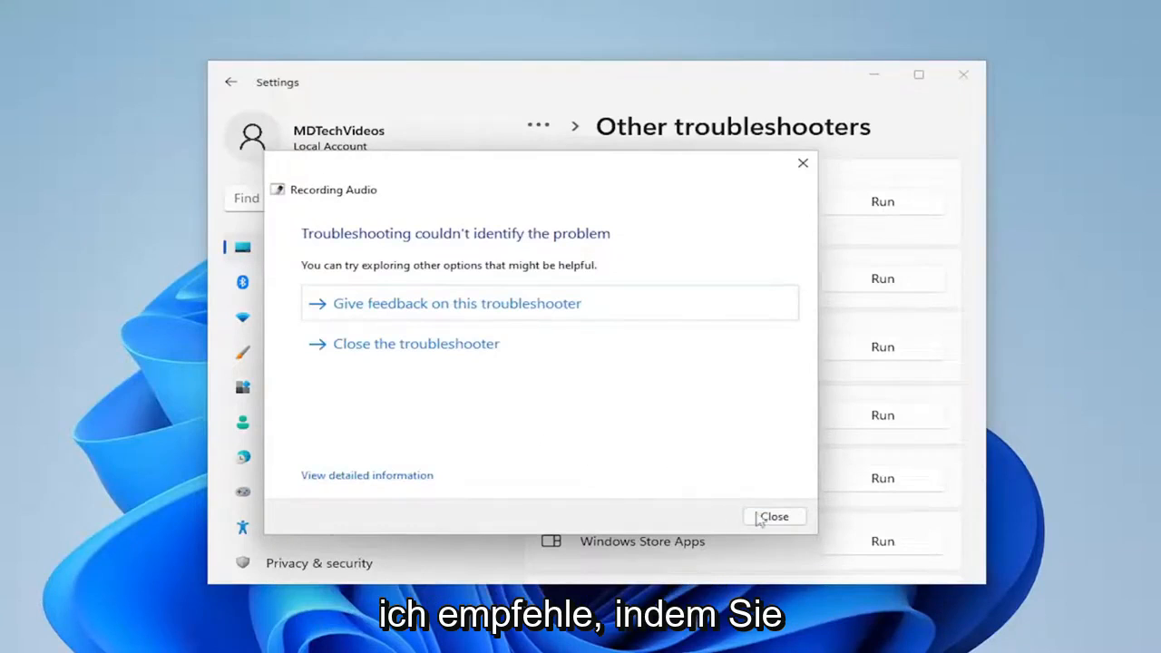
left_click(775, 516)
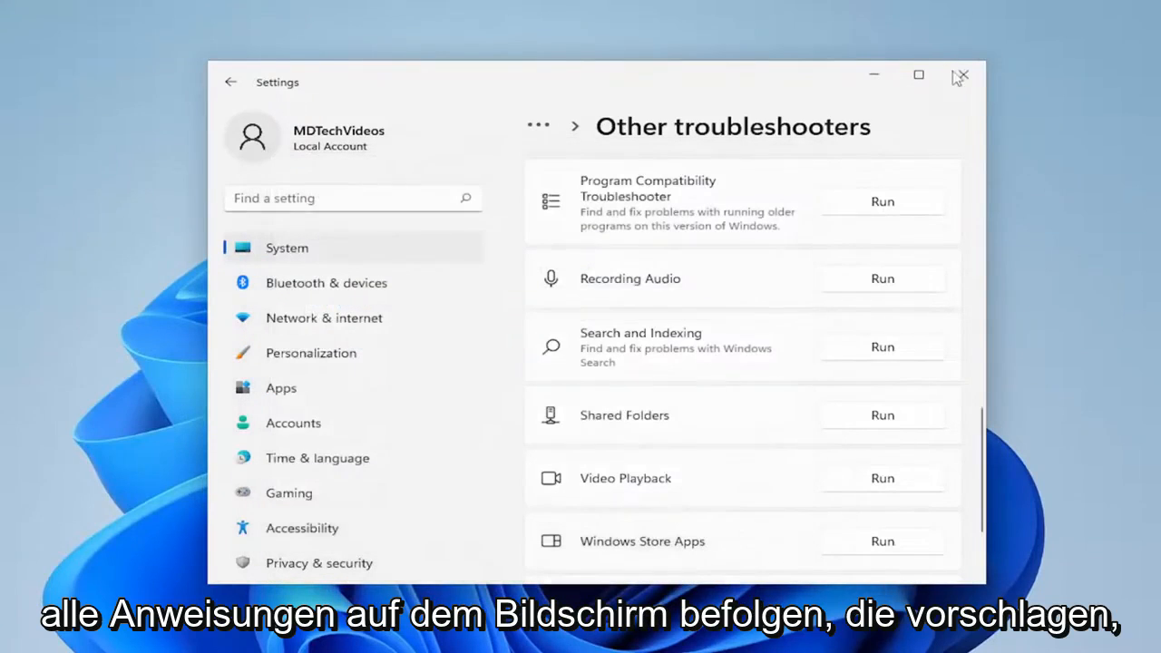
left_click(962, 75)
type("control panel")
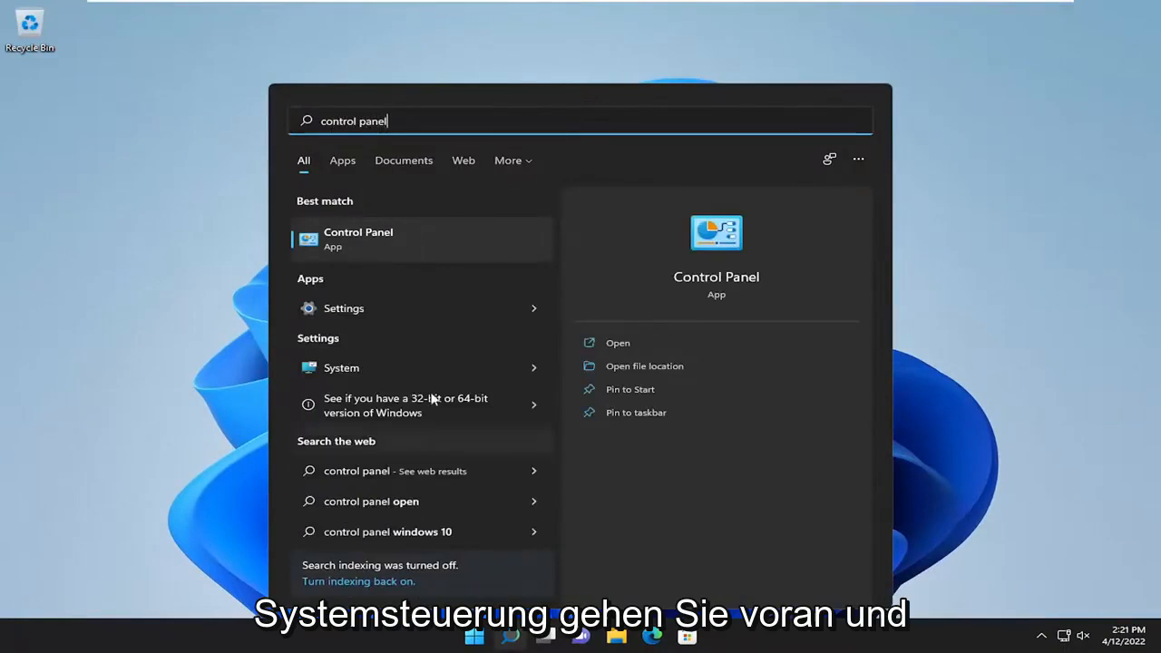
- Open Control Panel and set View by to Large icons
left_click(358, 239)
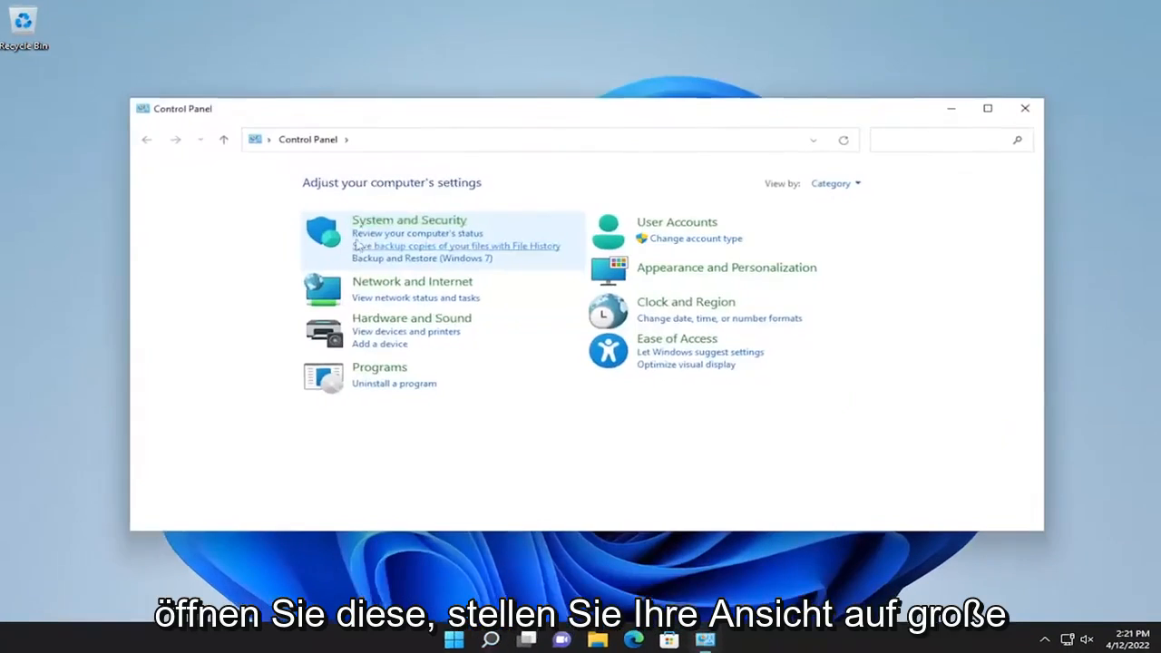
left_click(834, 183)
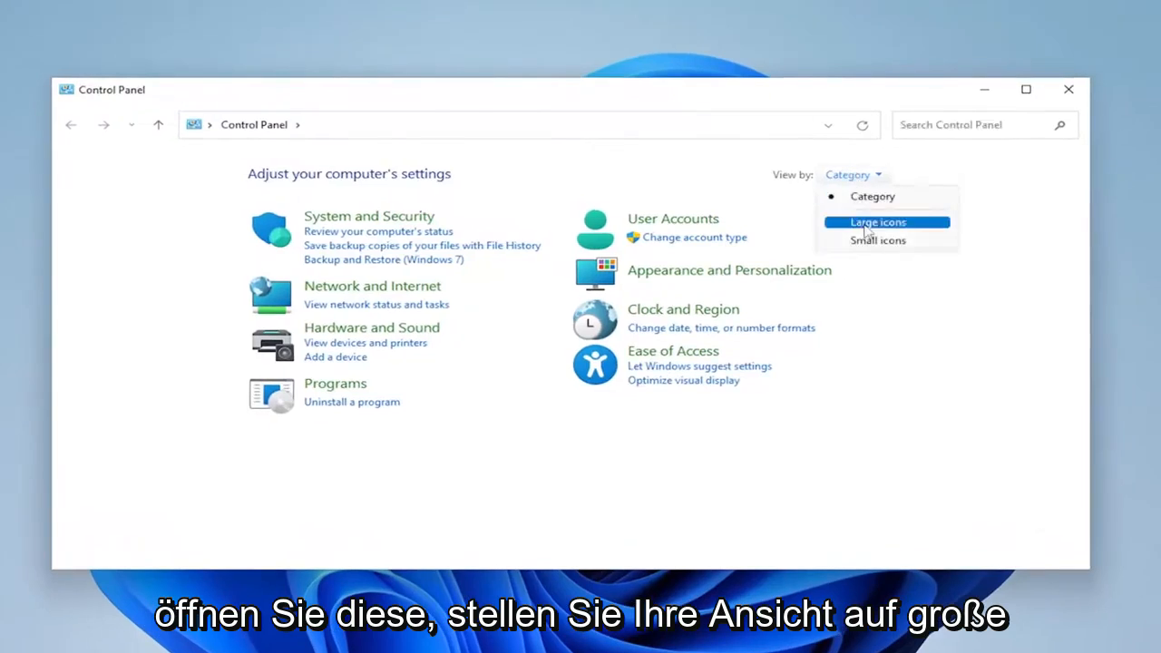
left_click(886, 222)
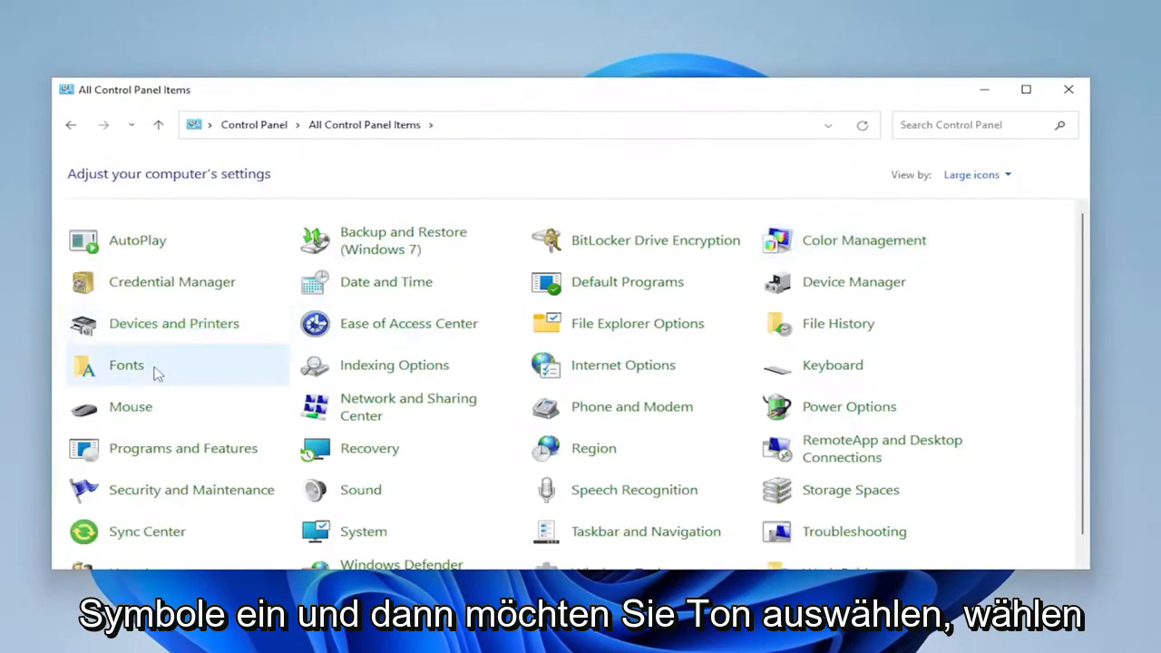
mouse_move(355, 501)
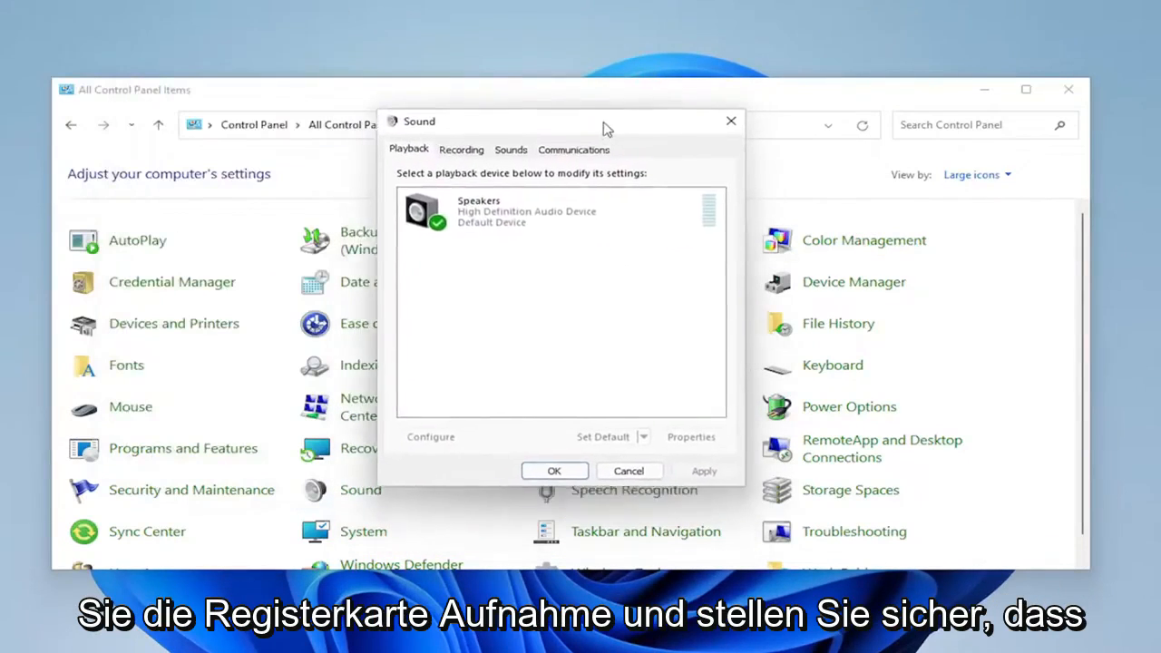
- On the Recording tab, show disconnected devices and select the Microphone
left_click(461, 149)
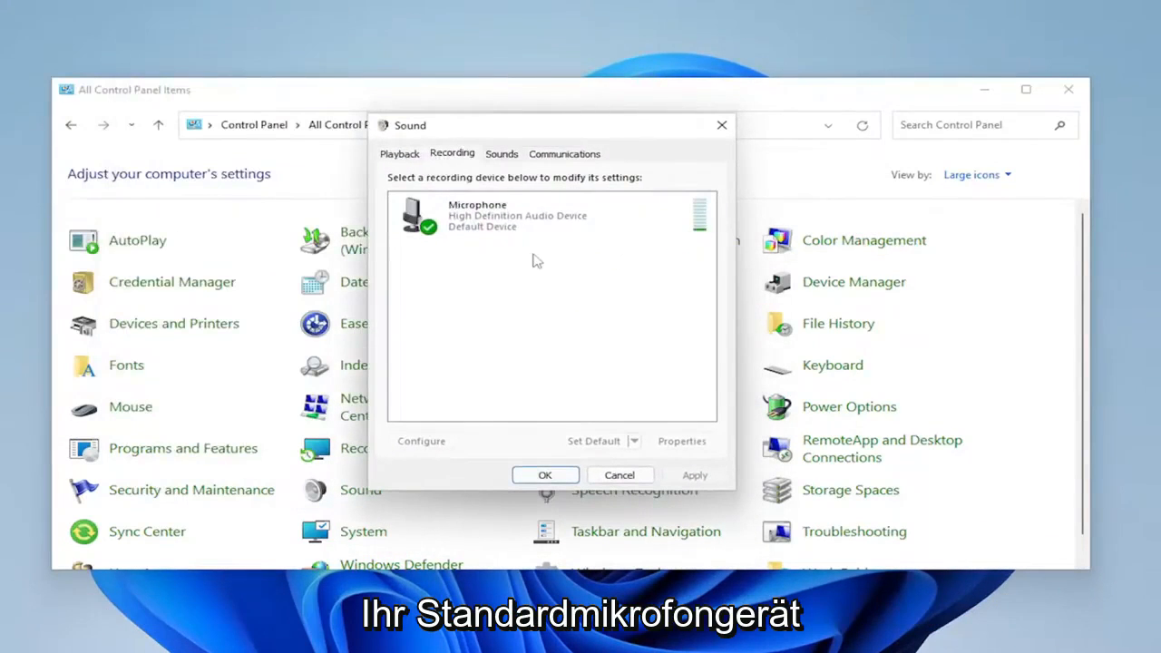
left_click(544, 215)
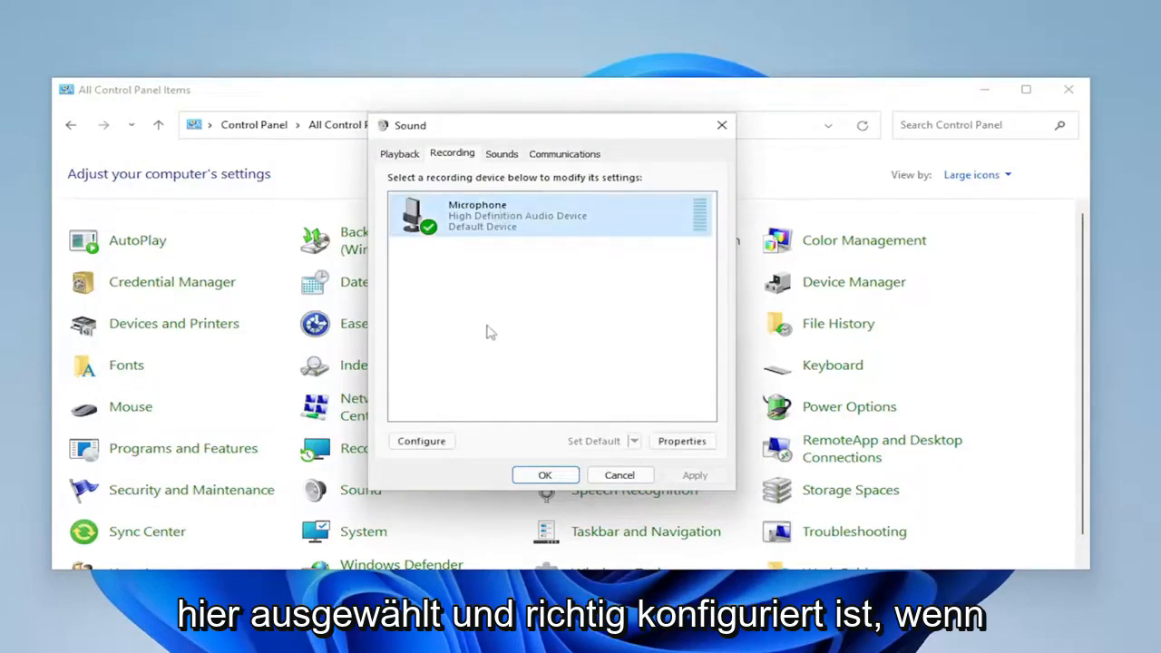
mouse_move(460, 284)
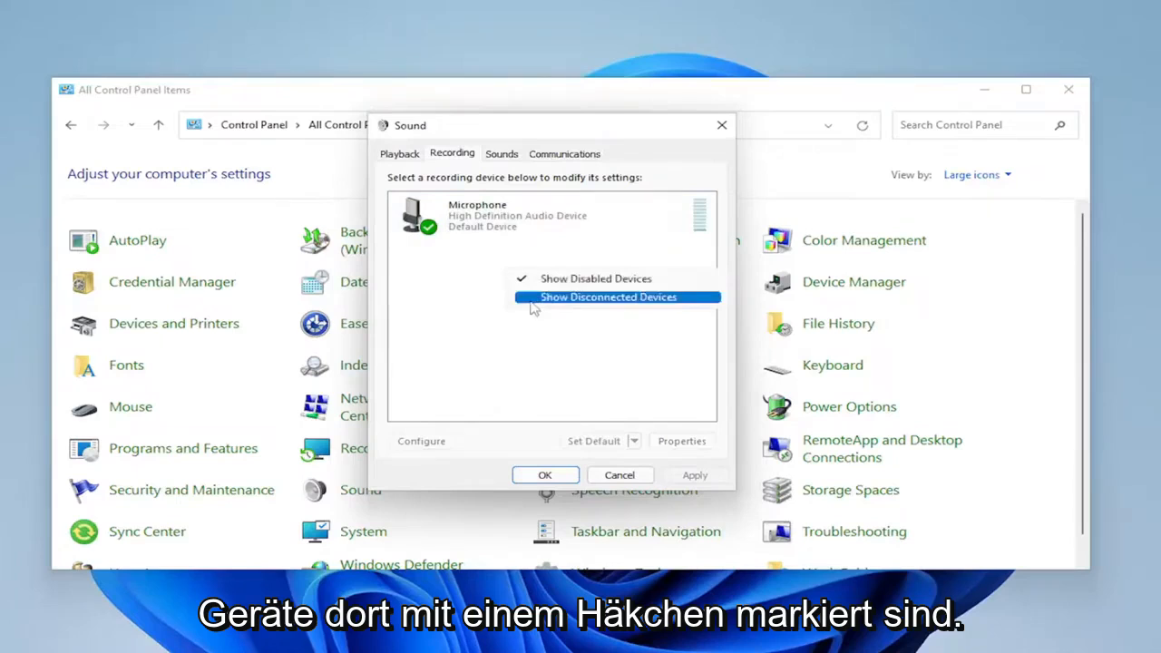
left_click(610, 296)
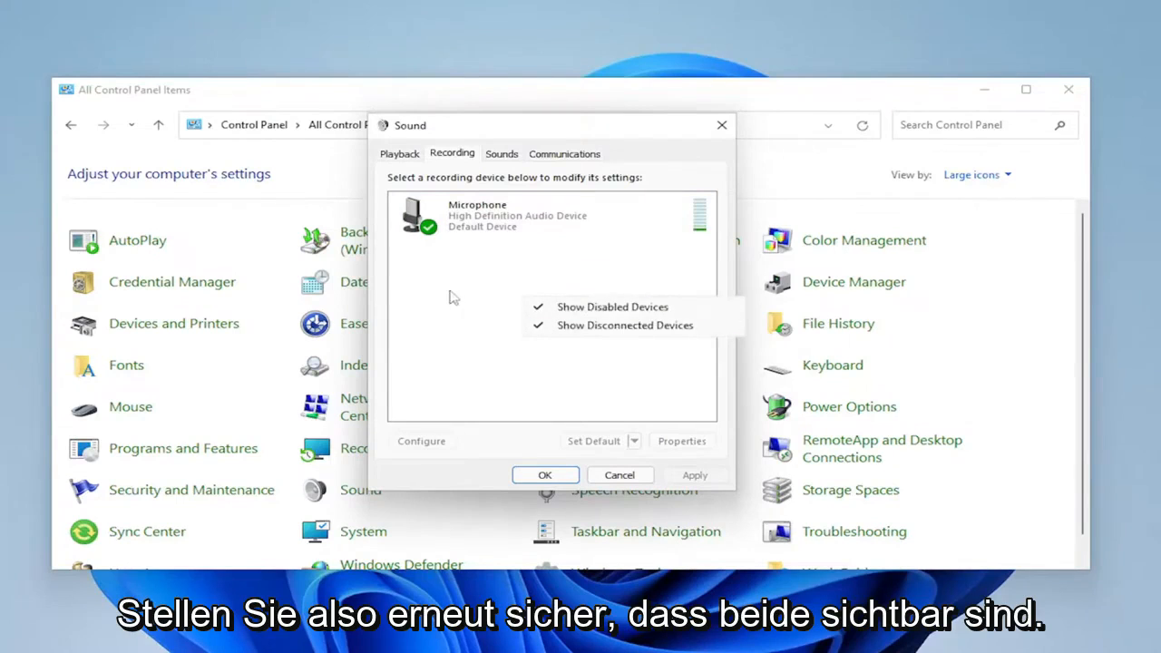
left_click(531, 215)
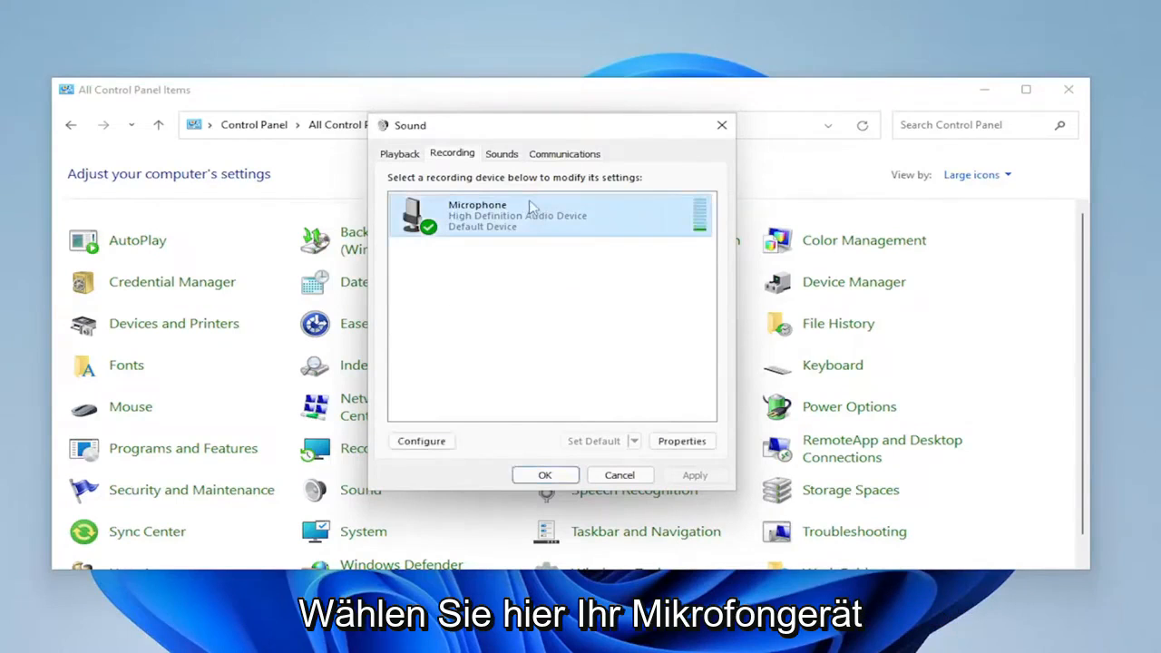
- Browse the Microphone's Listen and Advanced properties, then close the dialog and Control Panel
left_click(682, 441)
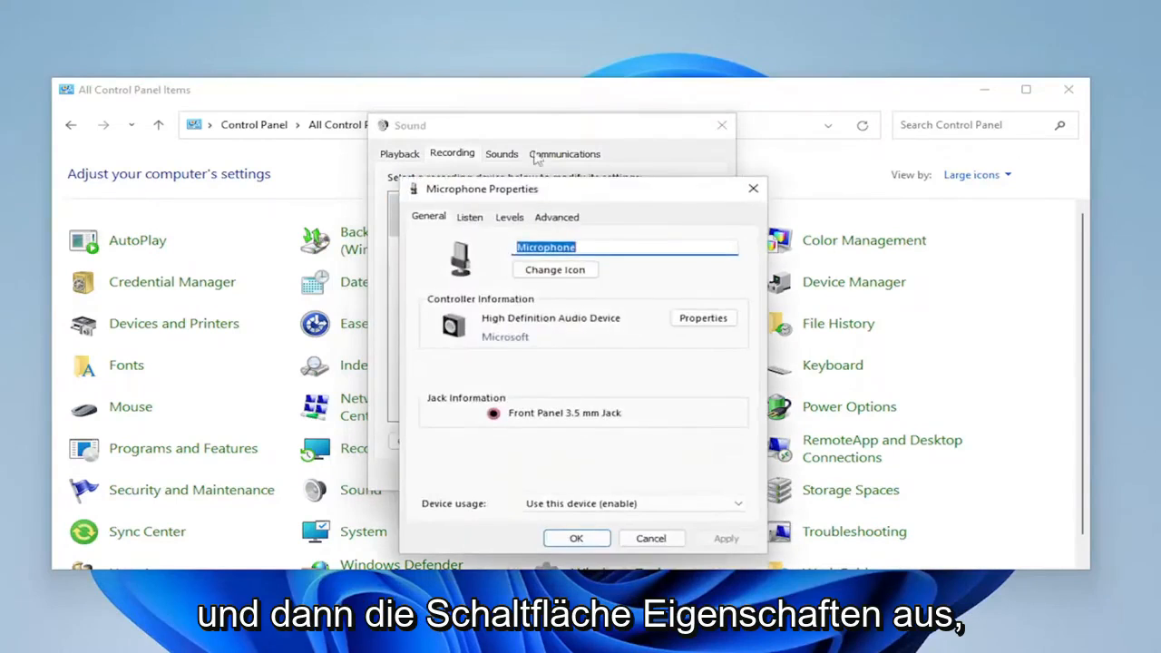
left_click(469, 217)
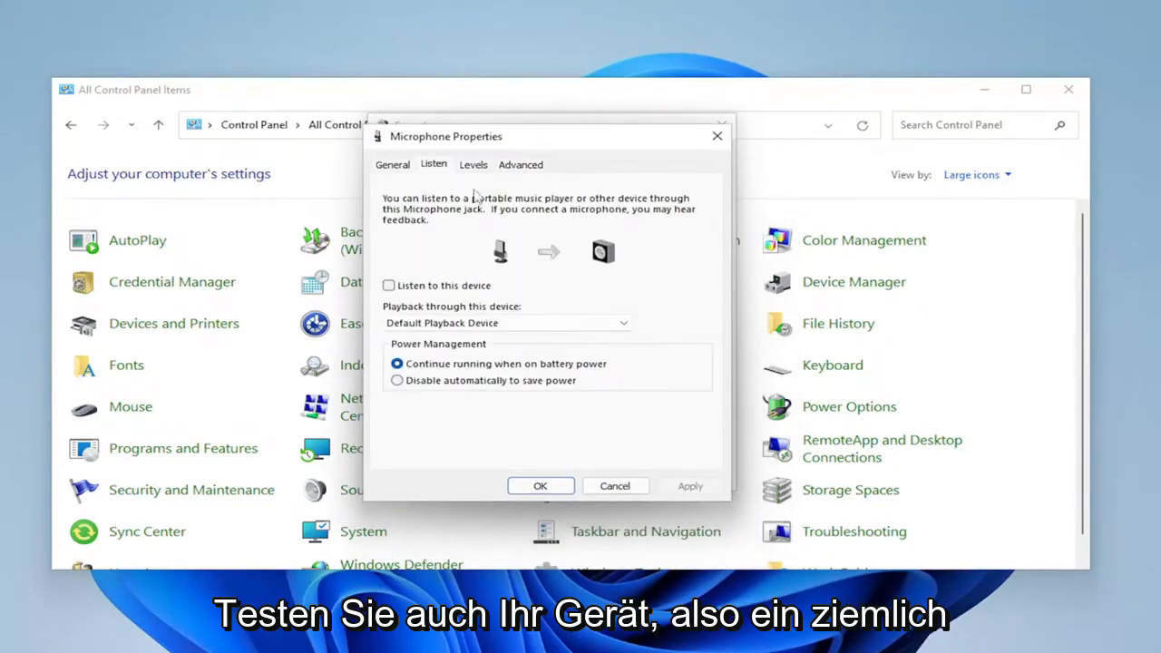
left_click(519, 164)
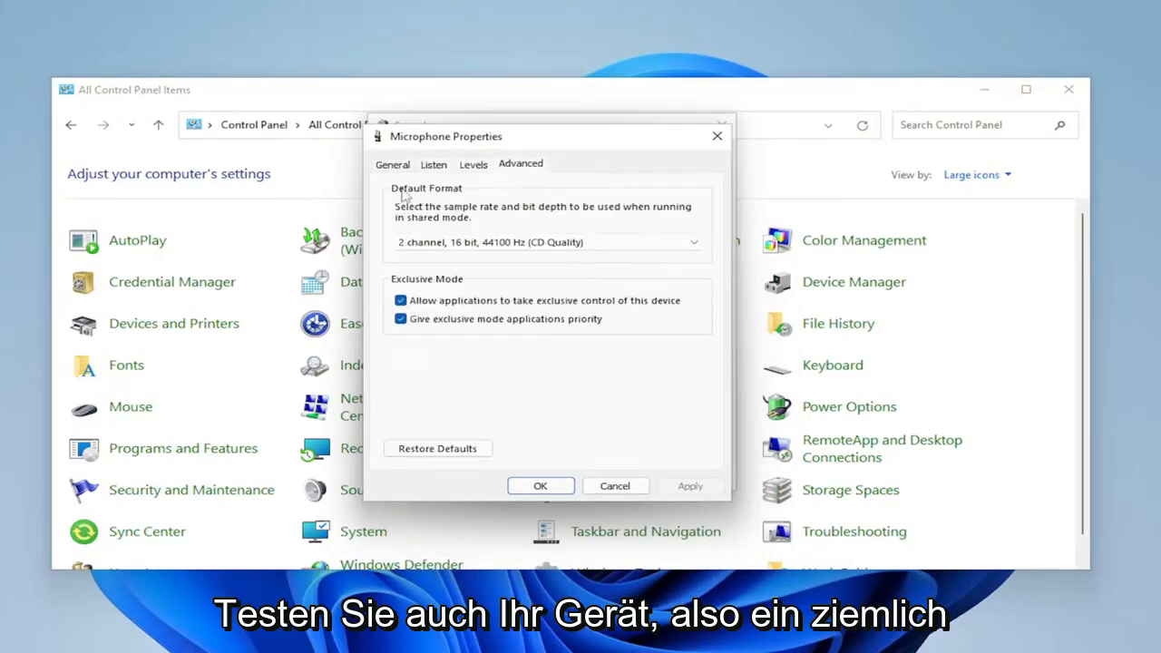
left_click(473, 164)
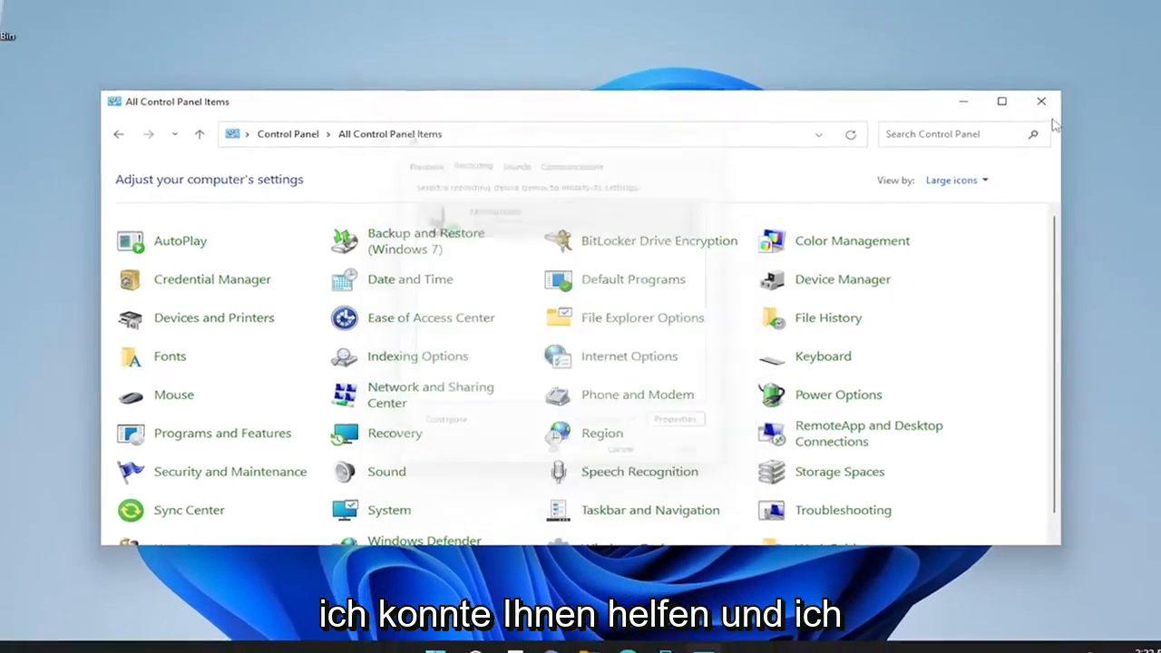
left_click(1041, 100)
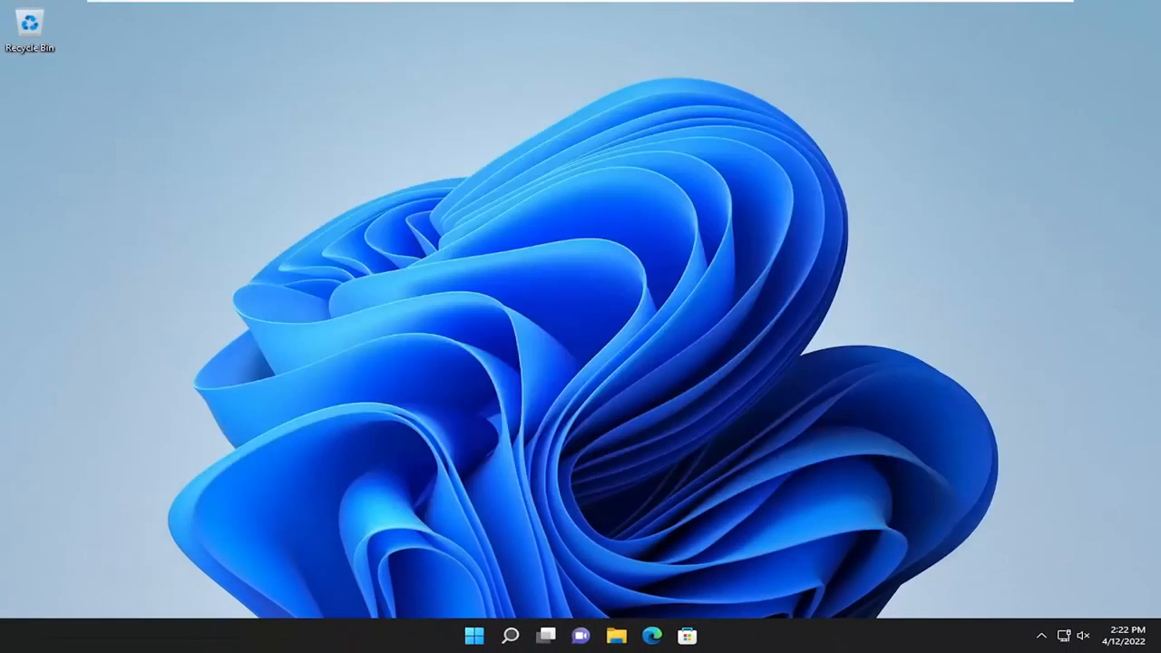